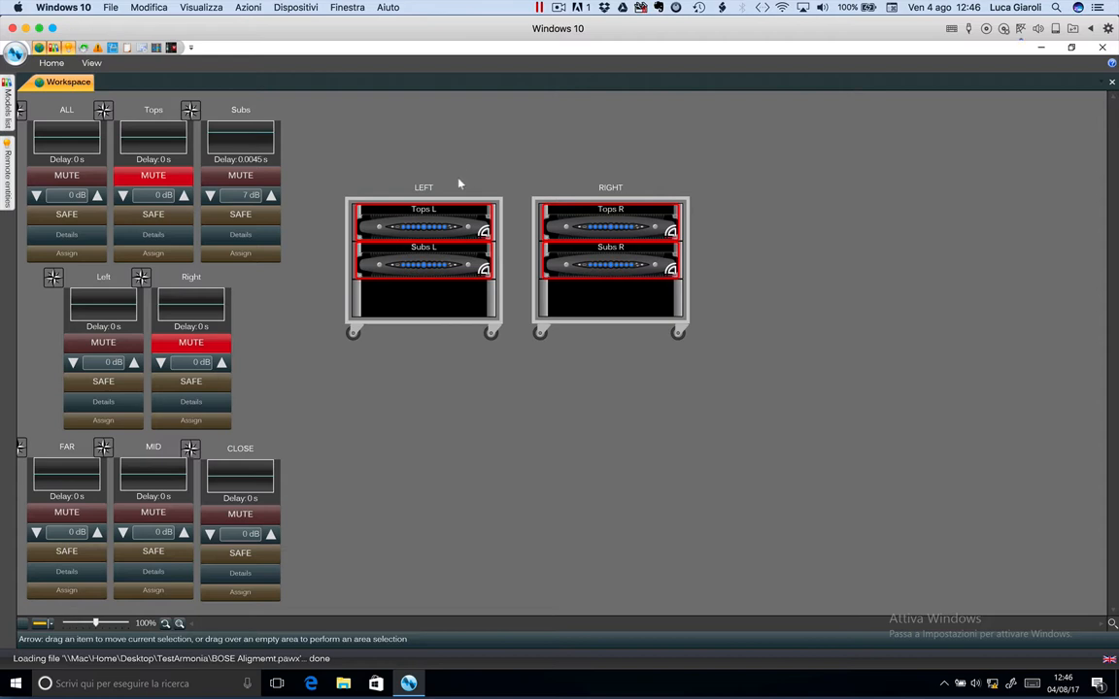
{"action": "mouse_move", "coordinate": [501, 194]}
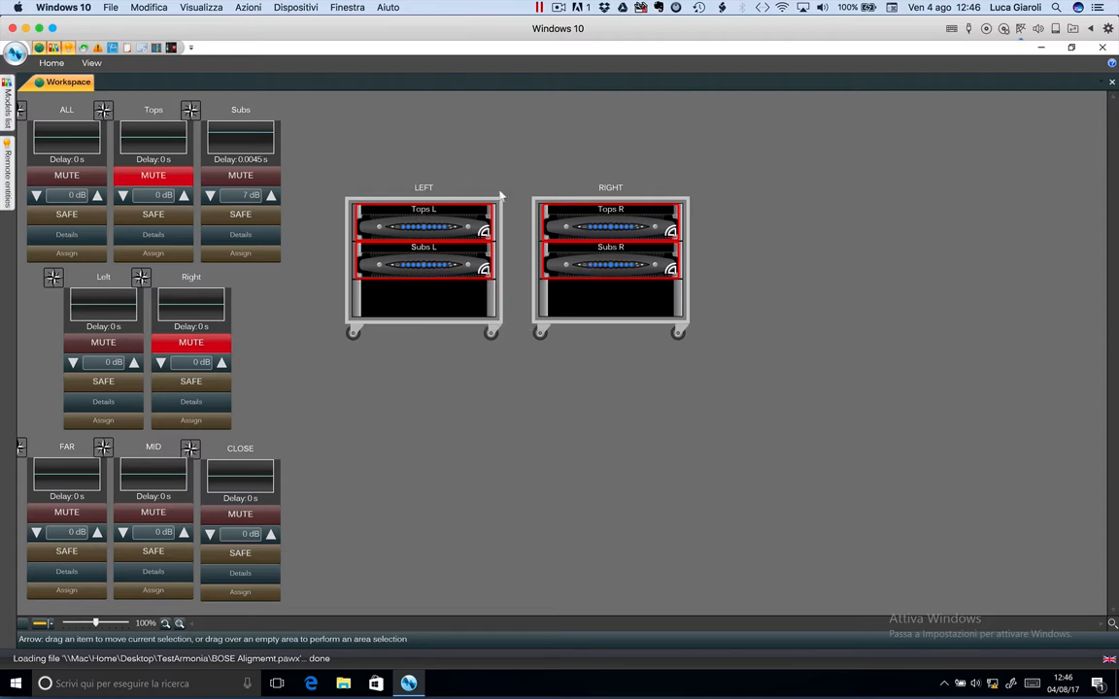
{"action": "mouse_move", "coordinate": [475, 291]}
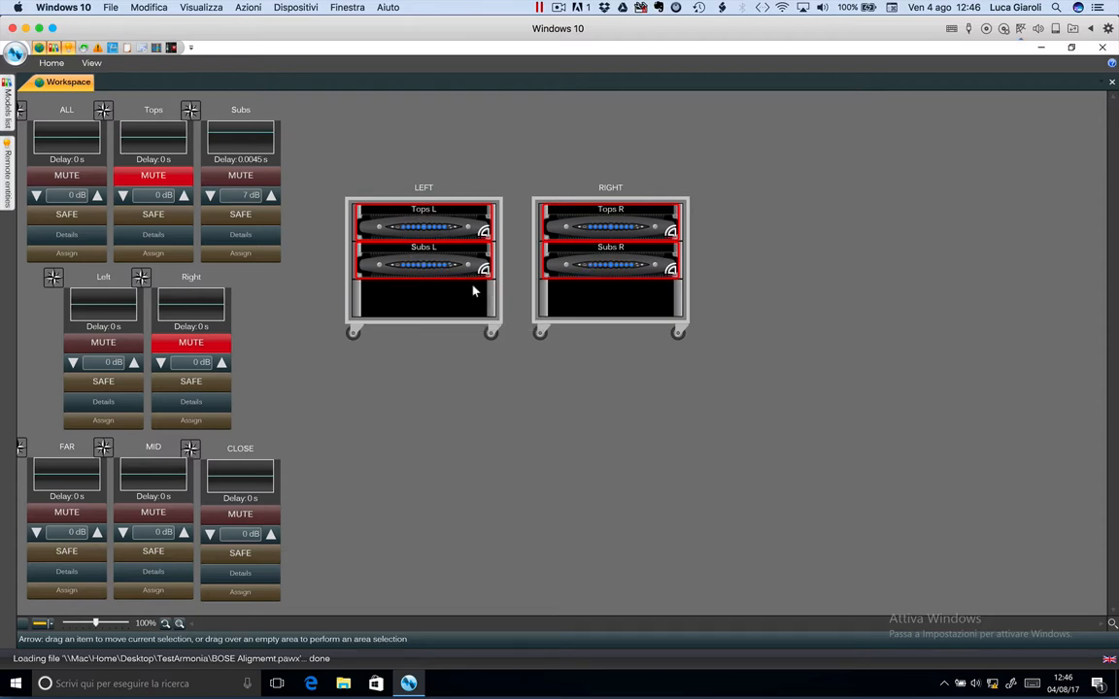
{"action": "mouse_move", "coordinate": [536, 132]}
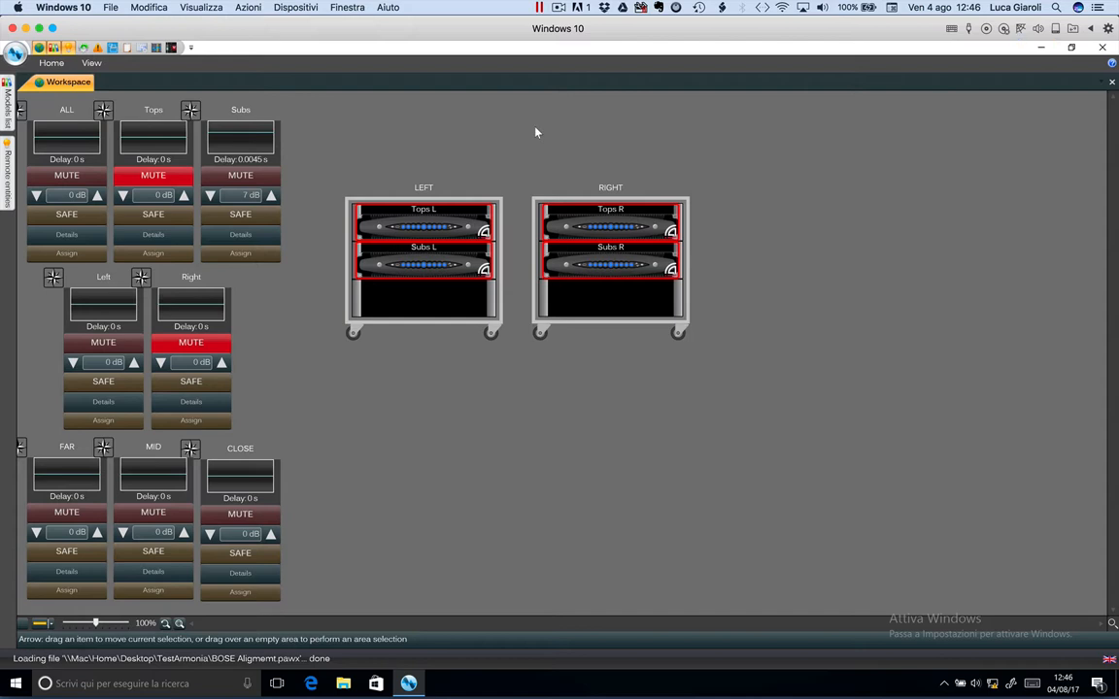
{"action": "mouse_move", "coordinate": [450, 163]}
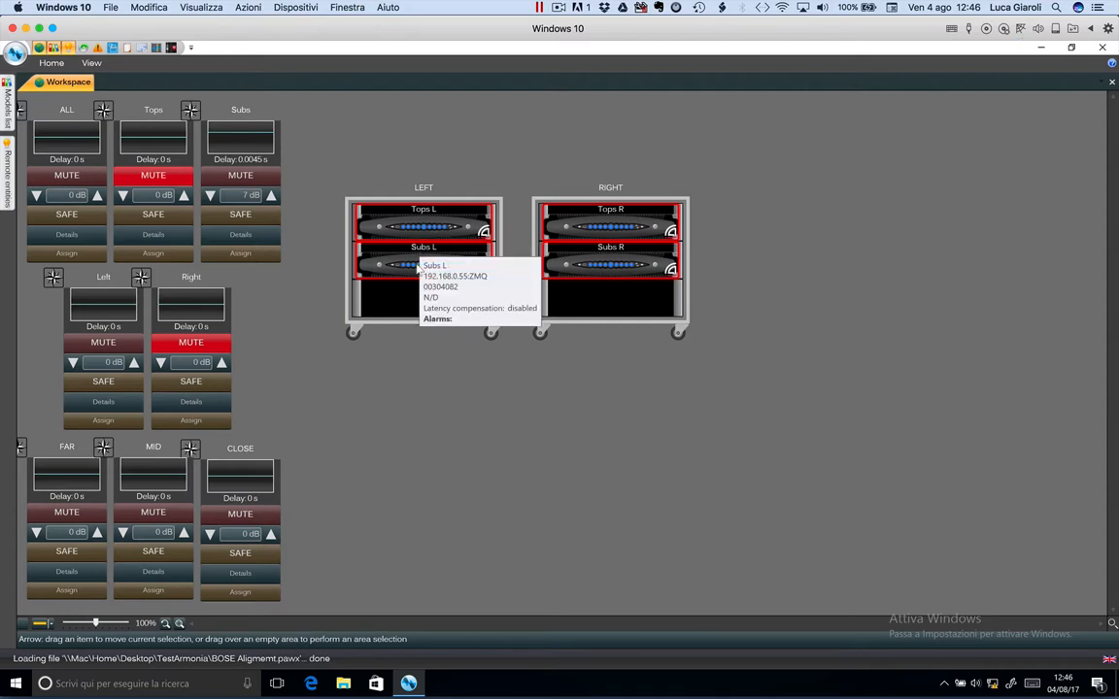
{"action": "mouse_move", "coordinate": [335, 226]}
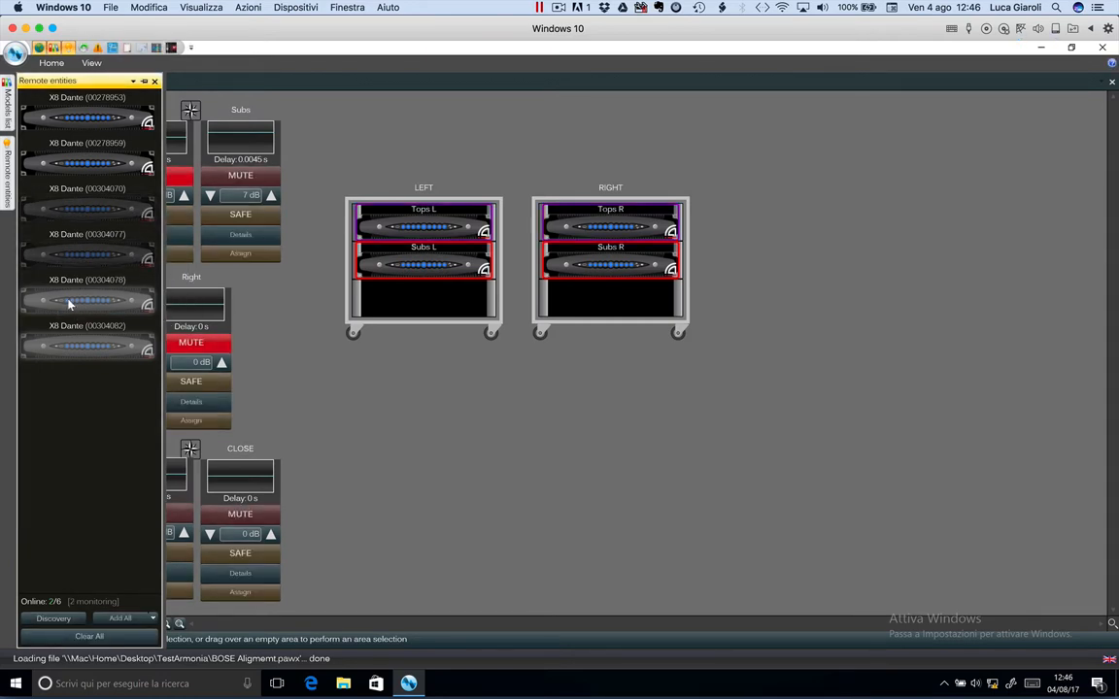
Show the unlink/remove/blink options for an amplifier in the Remote entities panel.
{"action": "right_click", "coordinate": [85, 299]}
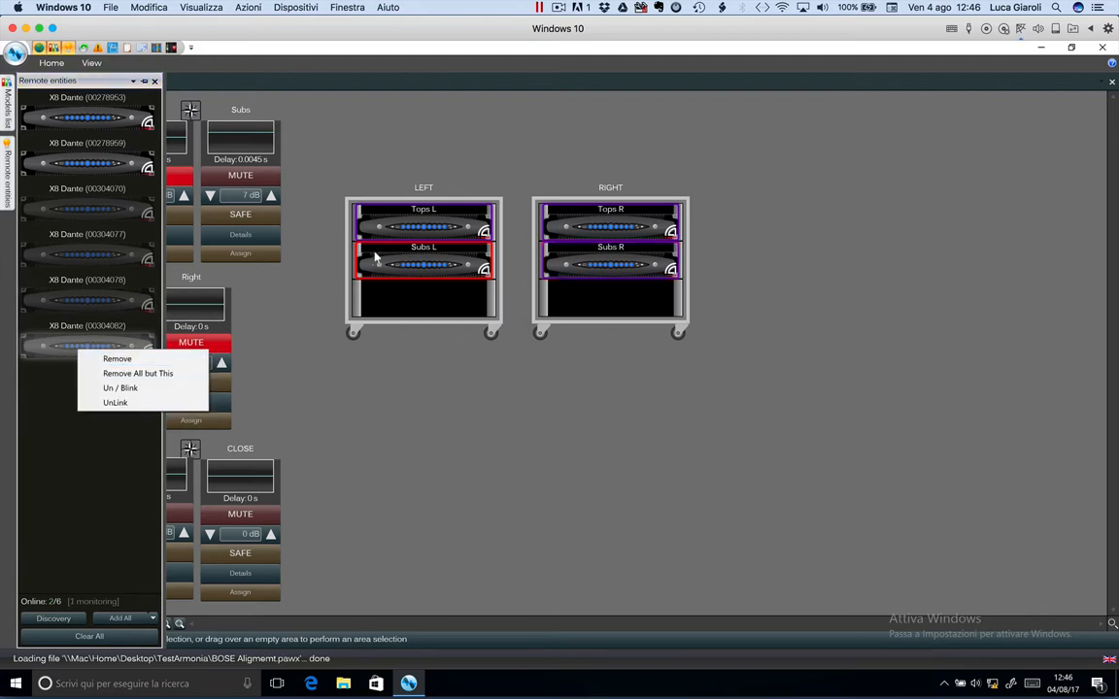
{"action": "mouse_move", "coordinate": [555, 290]}
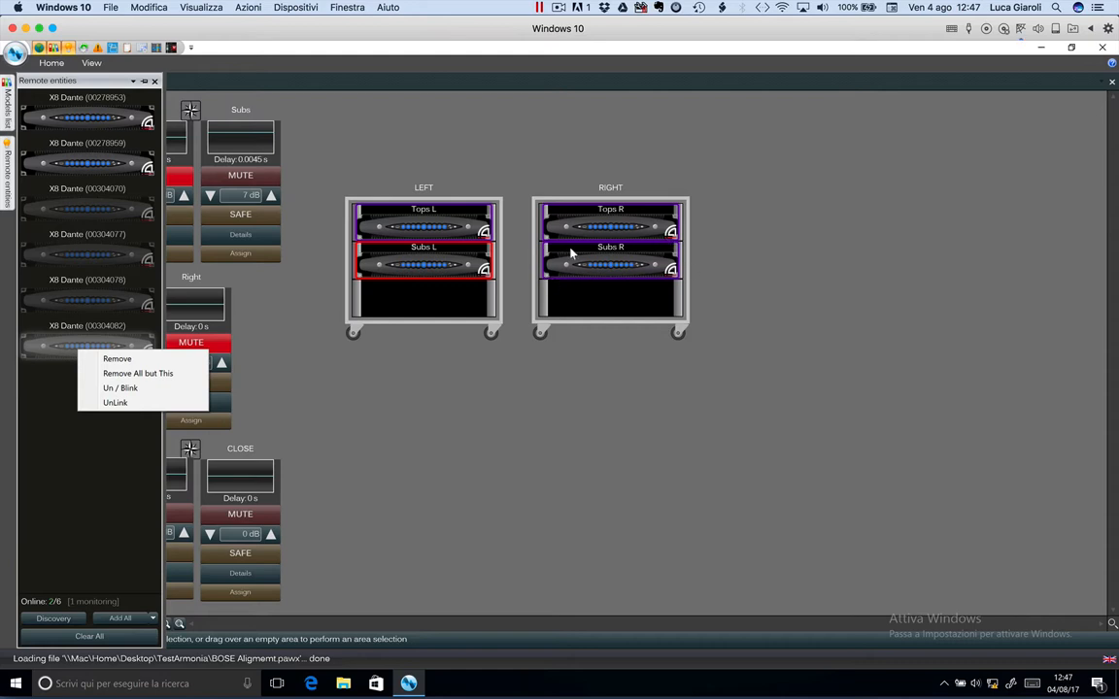
{"action": "mouse_move", "coordinate": [587, 264]}
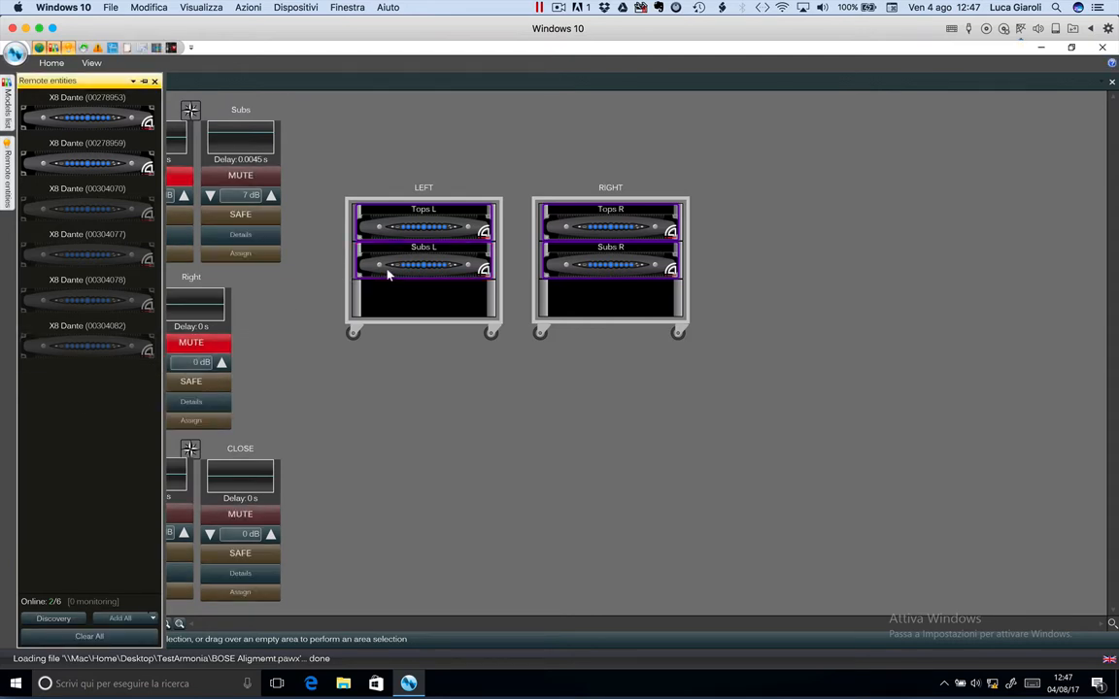
{"action": "mouse_move", "coordinate": [408, 295]}
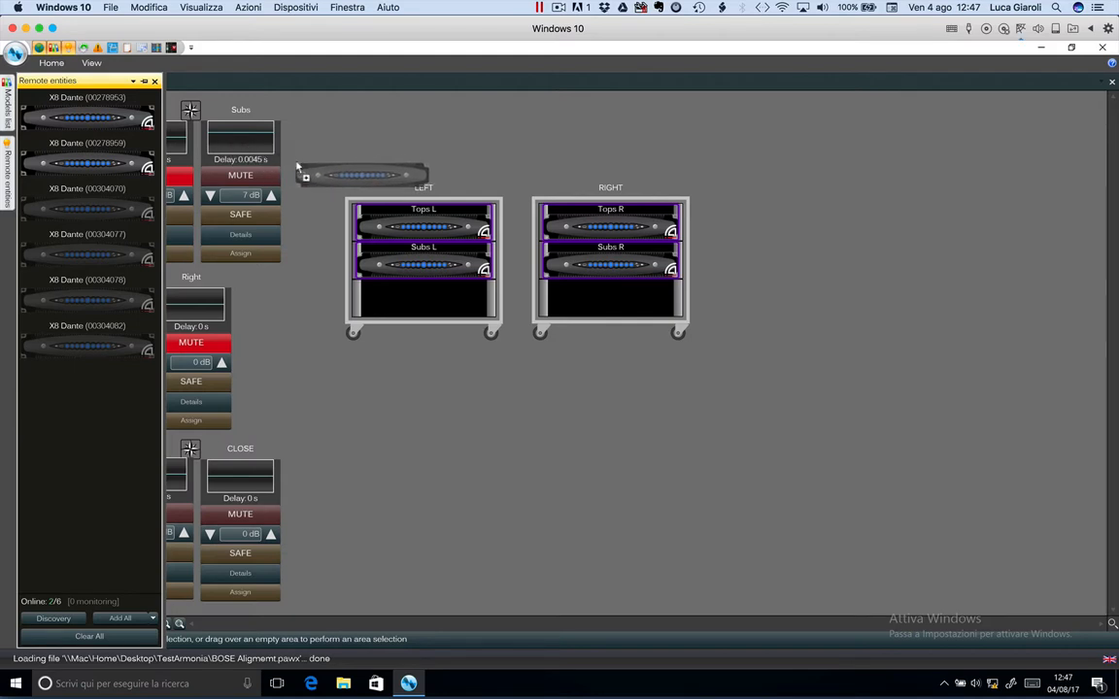
Assign an online X8 device to the Tops L slot of the LEFT rack.
{"action": "left_click_drag", "start_coordinate": [361, 172], "coordinate": [387, 173]}
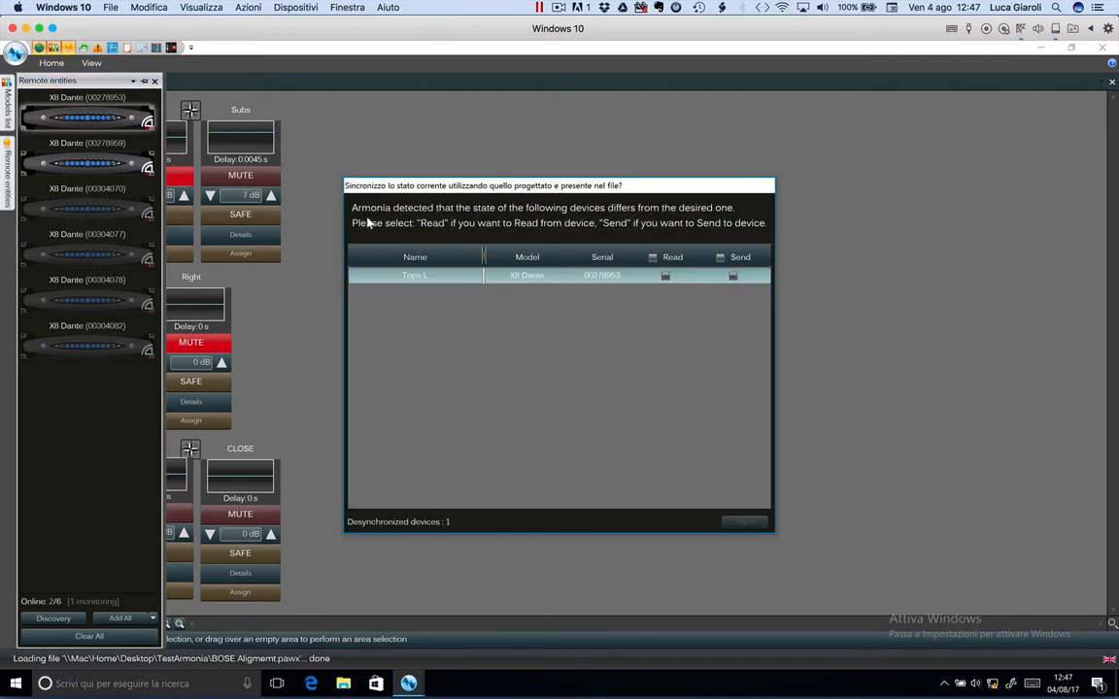
{"action": "mouse_move", "coordinate": [483, 191]}
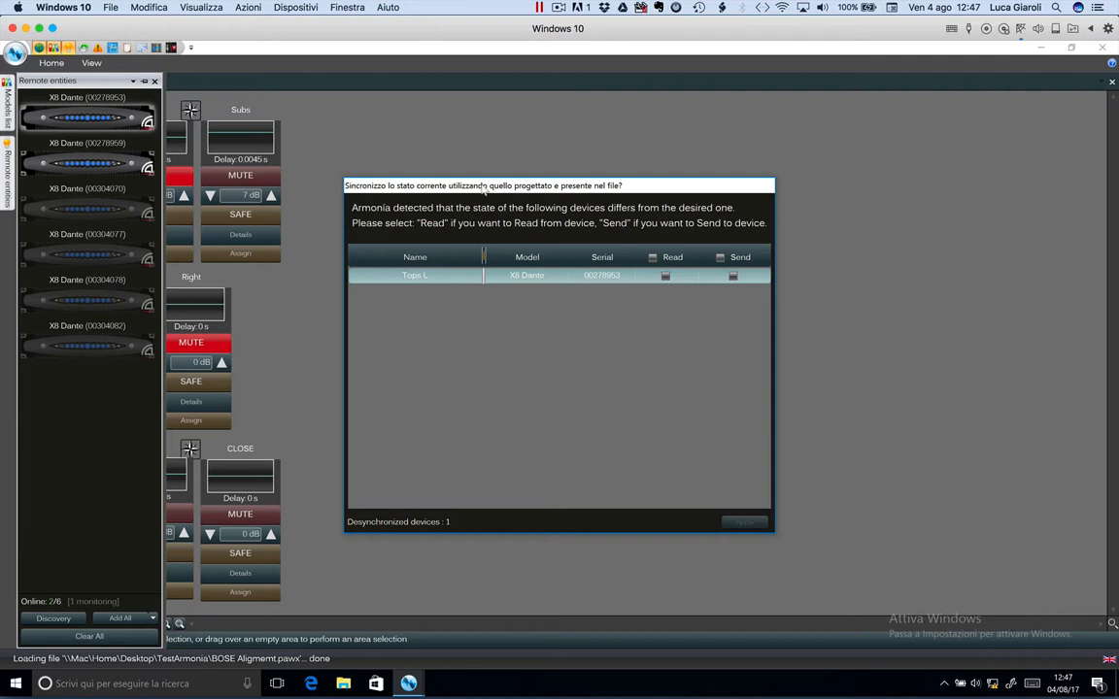
{"action": "mouse_move", "coordinate": [610, 322]}
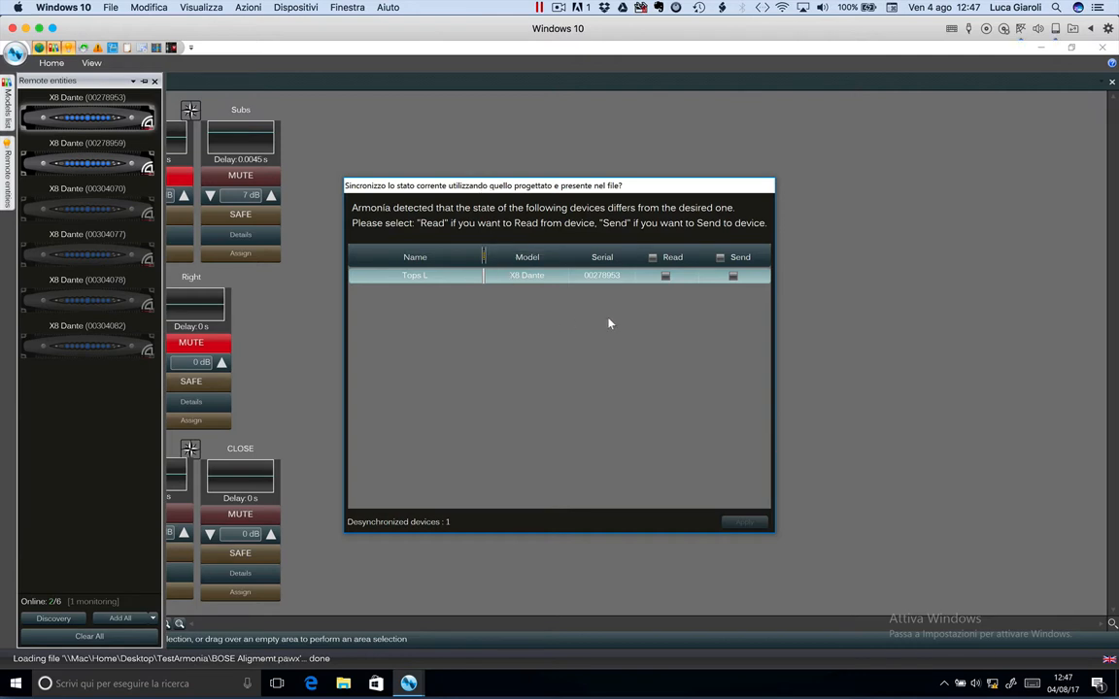
Send the project design to Tops L's new amplifier and apply the synchronization.
{"action": "left_click", "coordinate": [734, 276]}
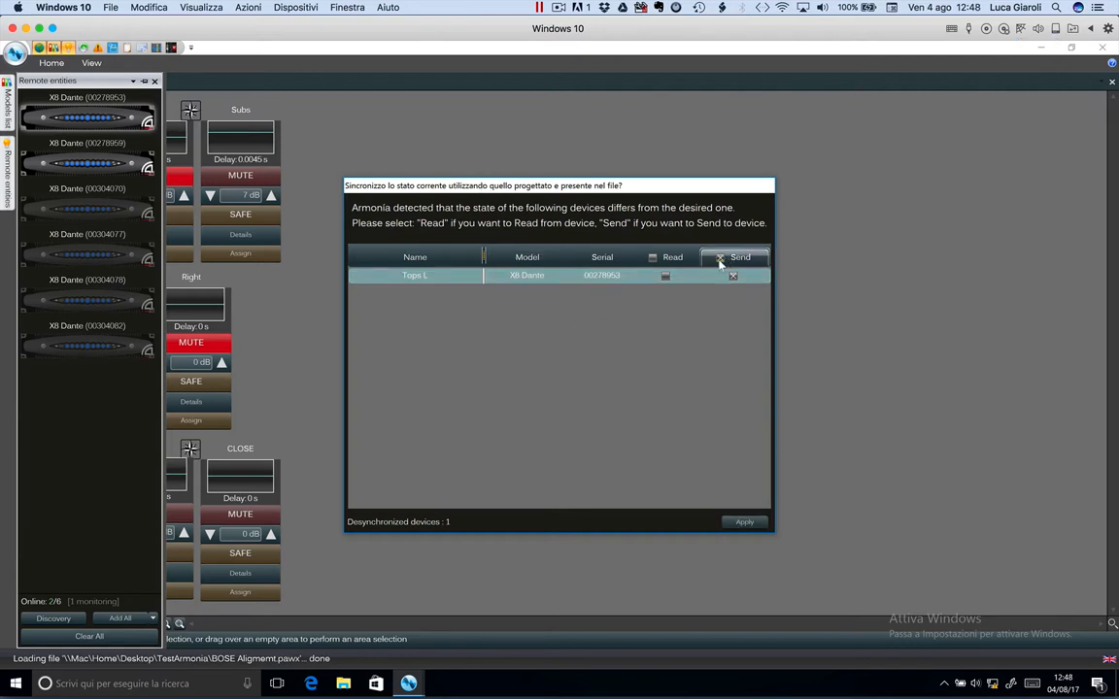
{"action": "left_click", "coordinate": [744, 521]}
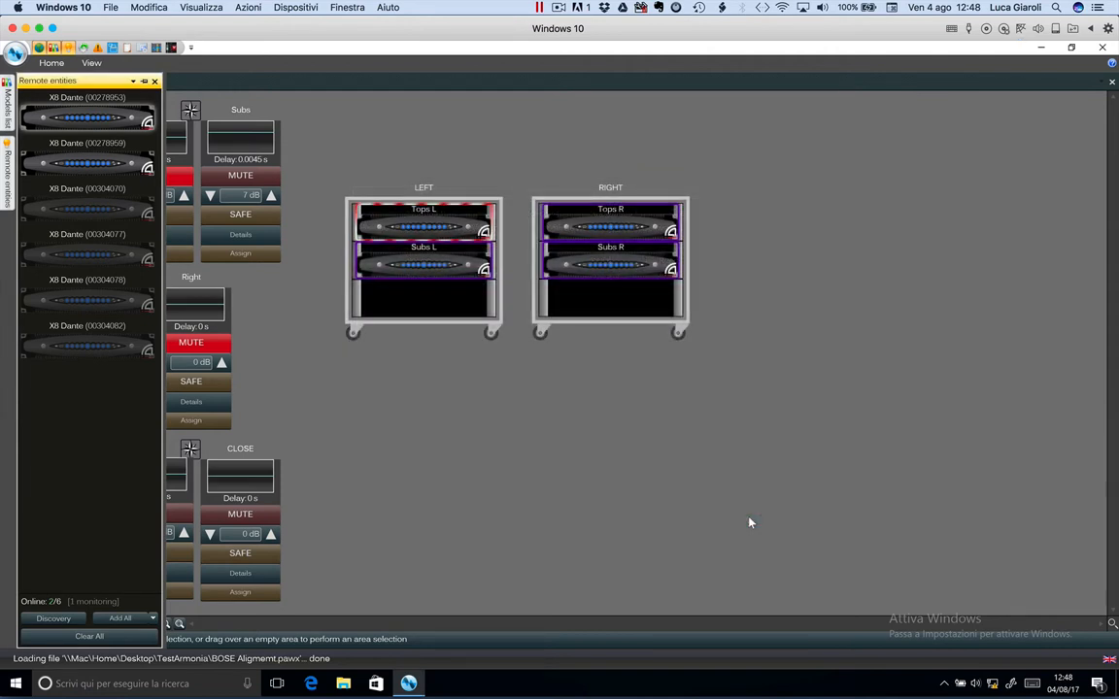
{"action": "mouse_move", "coordinate": [406, 214]}
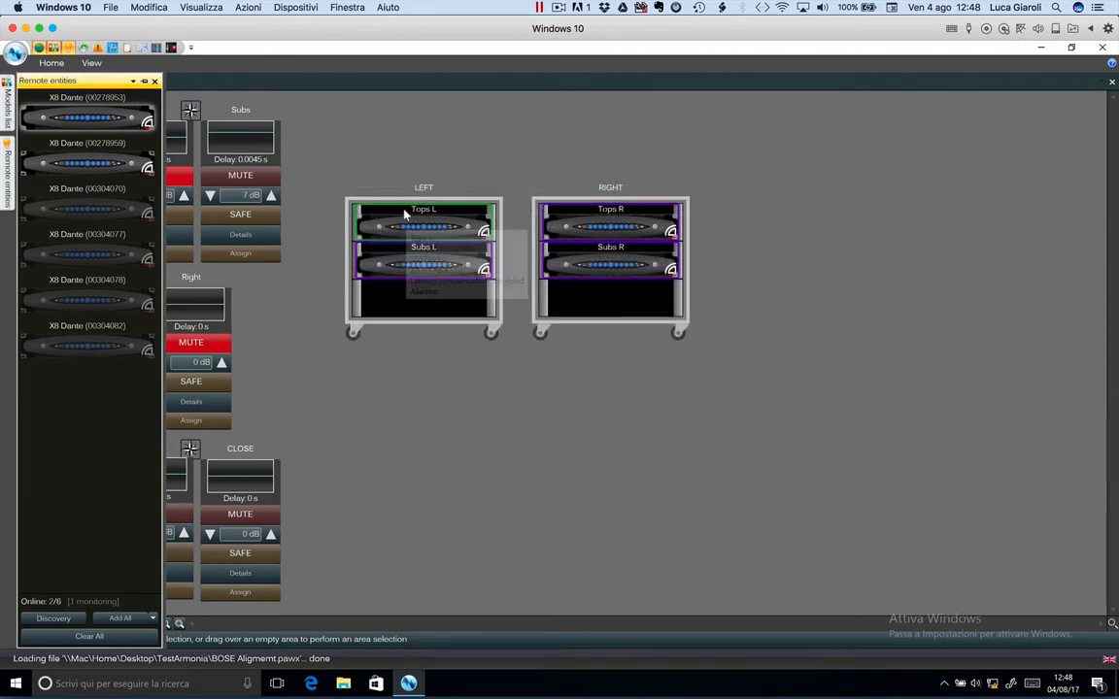
{"action": "mouse_move", "coordinate": [509, 252]}
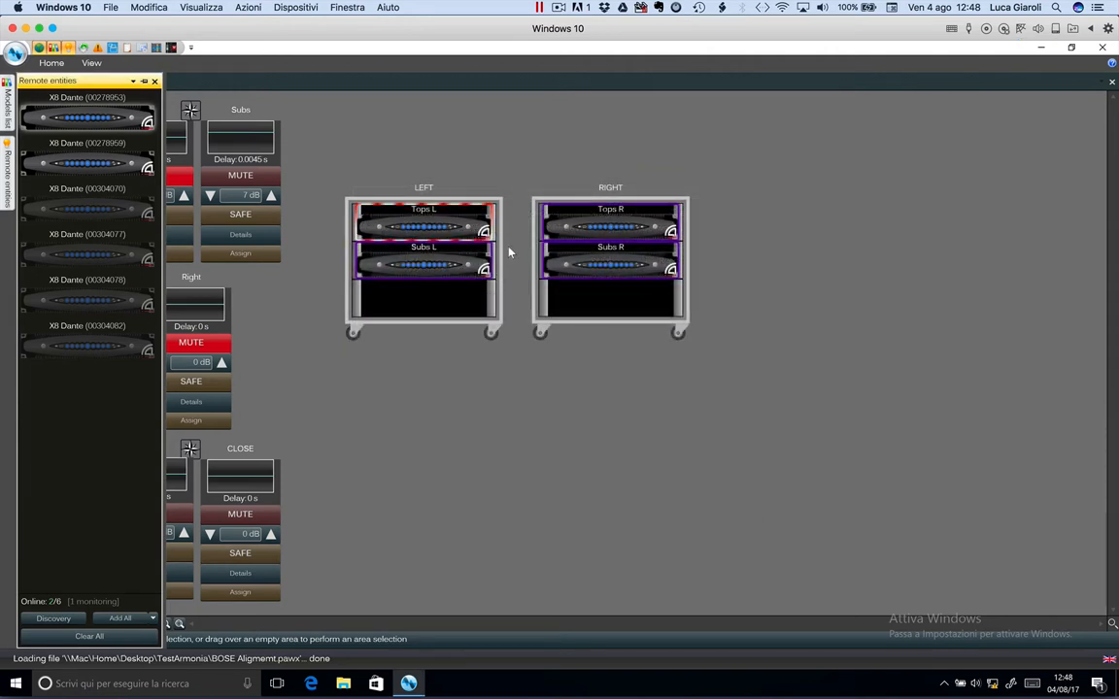
Select the LEFT rack after Tops L turns green to bring up Subs L's synchronization.
{"action": "left_click", "coordinate": [424, 223]}
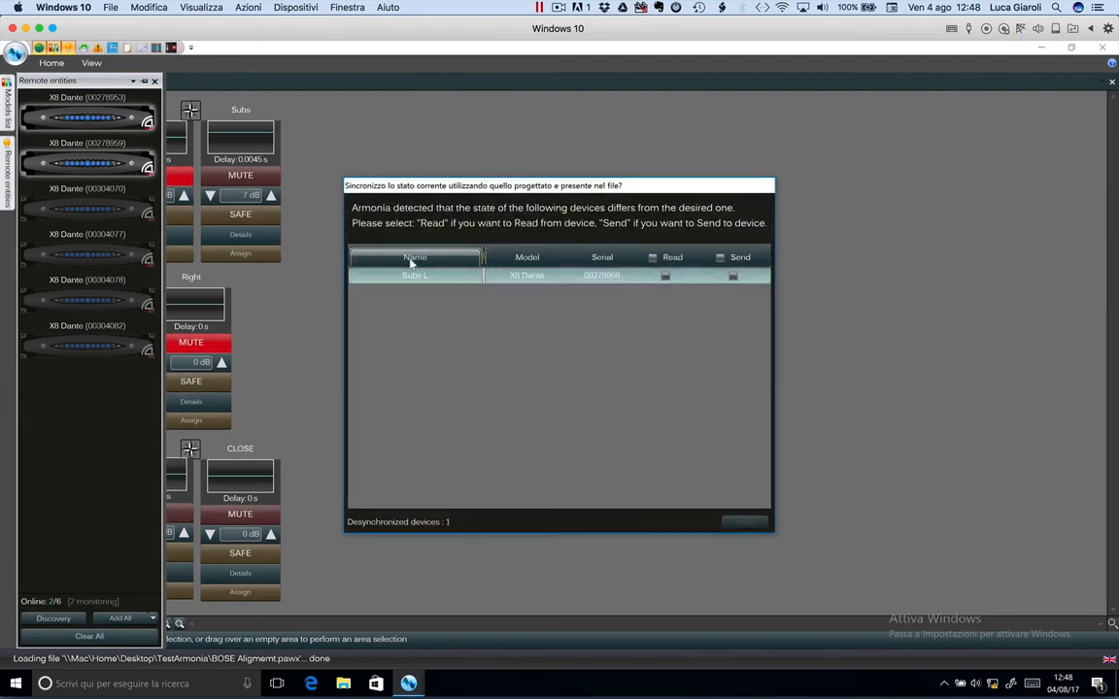
Send the project design to Subs L's amplifier, apply it, and return to the LEFT rack.
{"action": "left_click", "coordinate": [734, 276]}
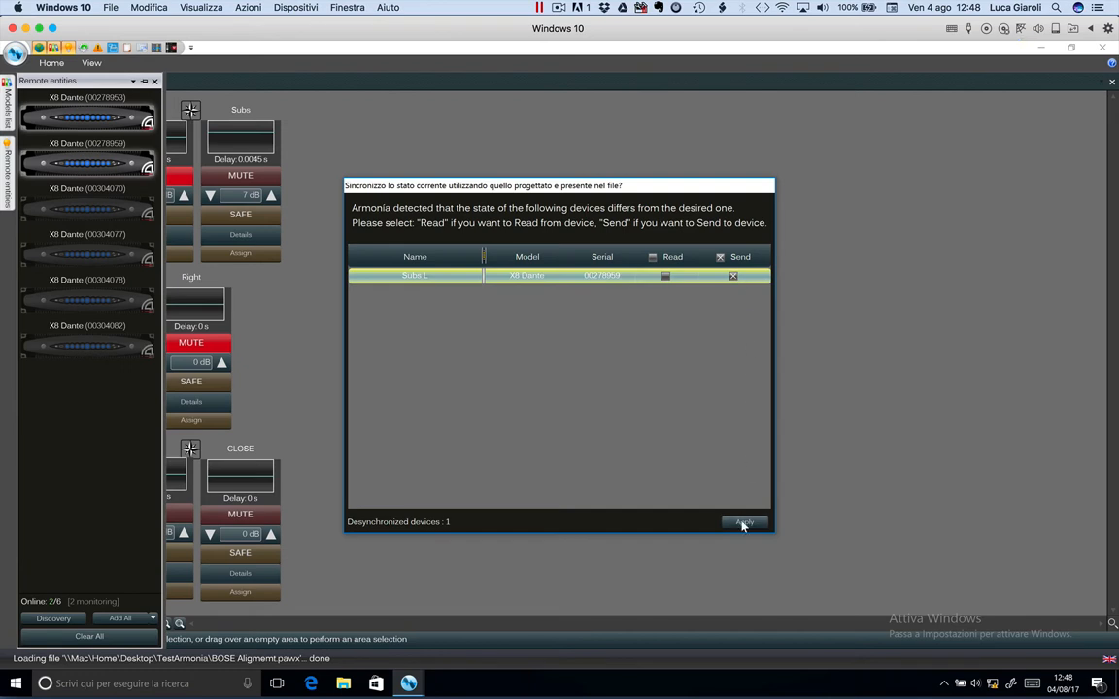
{"action": "left_click", "coordinate": [744, 523]}
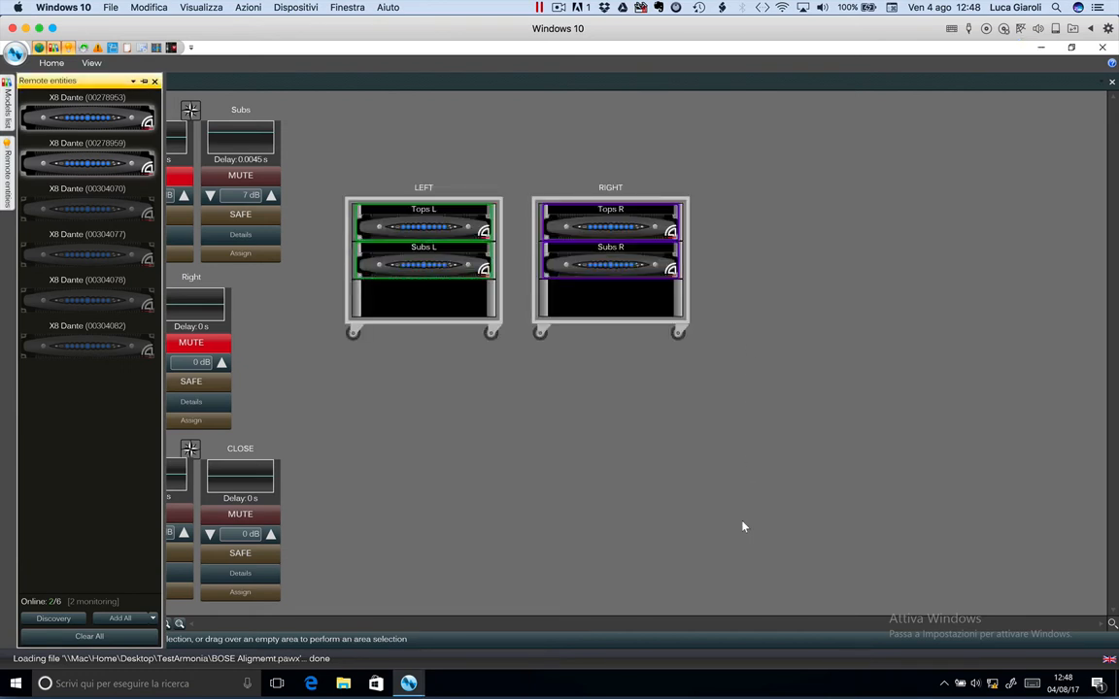
{"action": "mouse_move", "coordinate": [439, 299]}
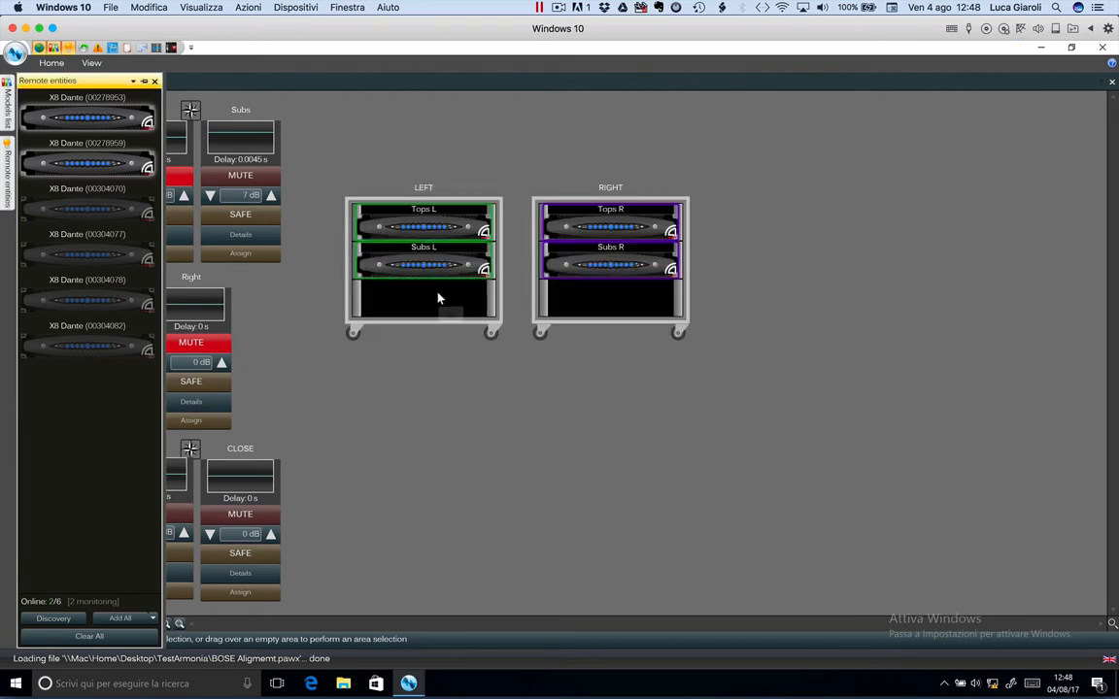
{"action": "left_click", "coordinate": [423, 271]}
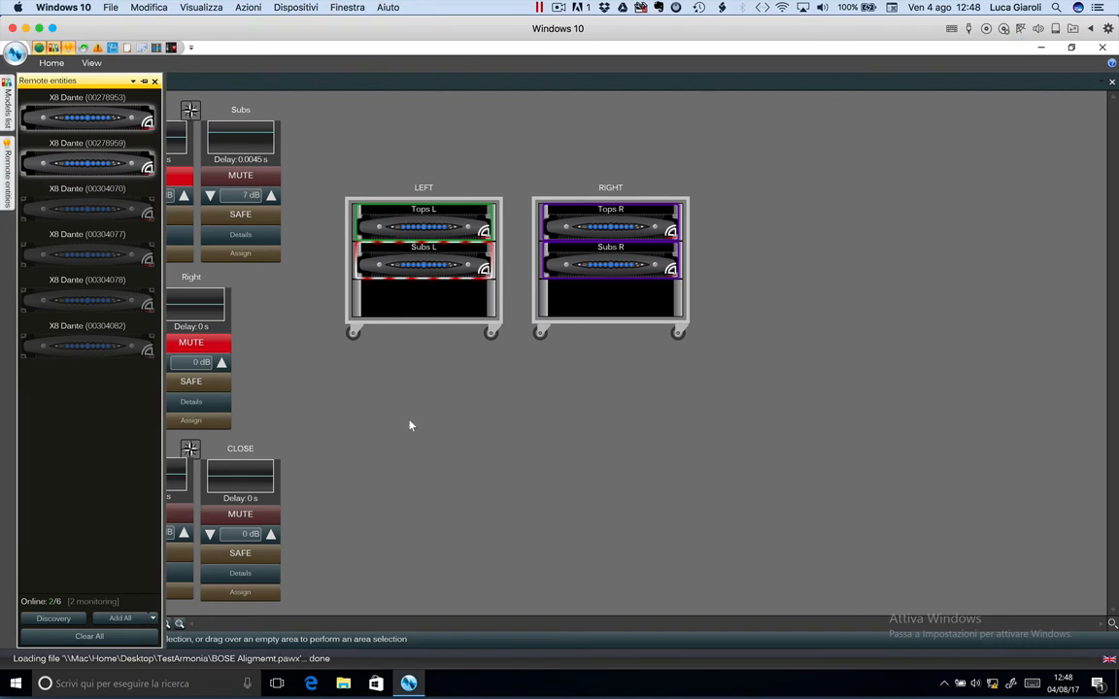